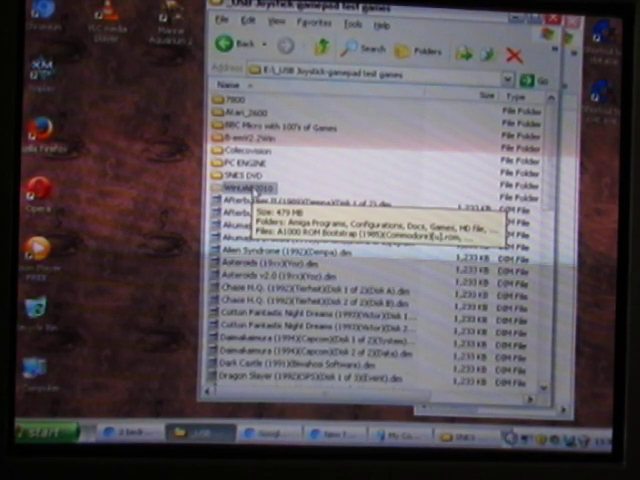
Show the right-click context menu for the highlighted game subfolder in the file list
{"action": "right_click", "coordinate": [250, 188]}
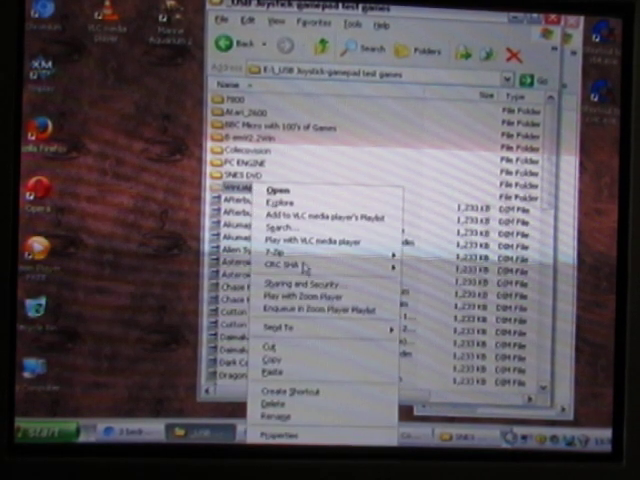